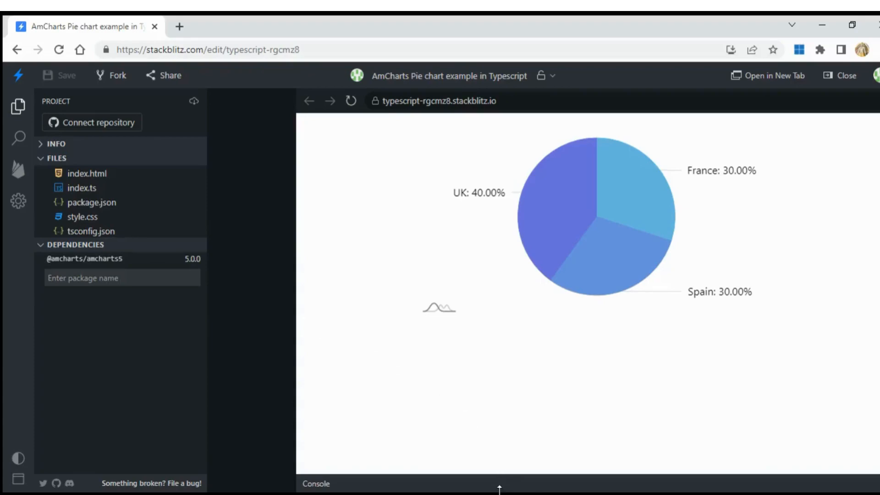
mouse_move(434, 261)
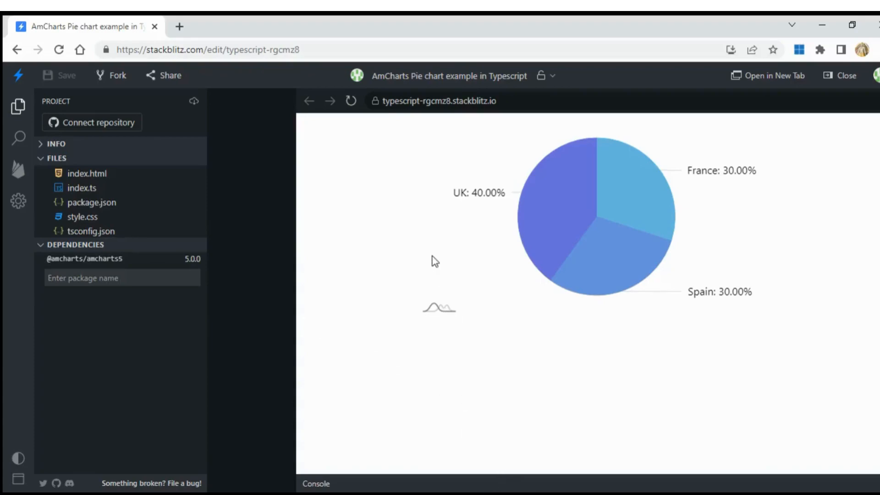
mouse_move(521, 202)
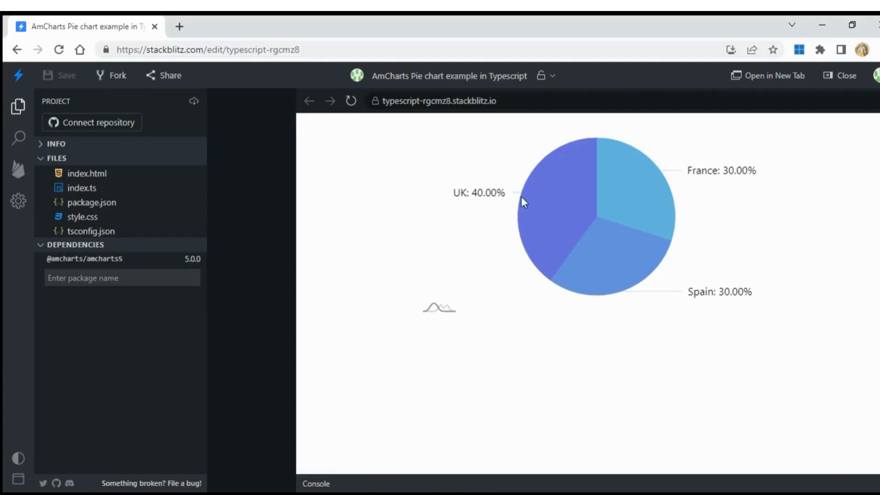
mouse_move(629, 240)
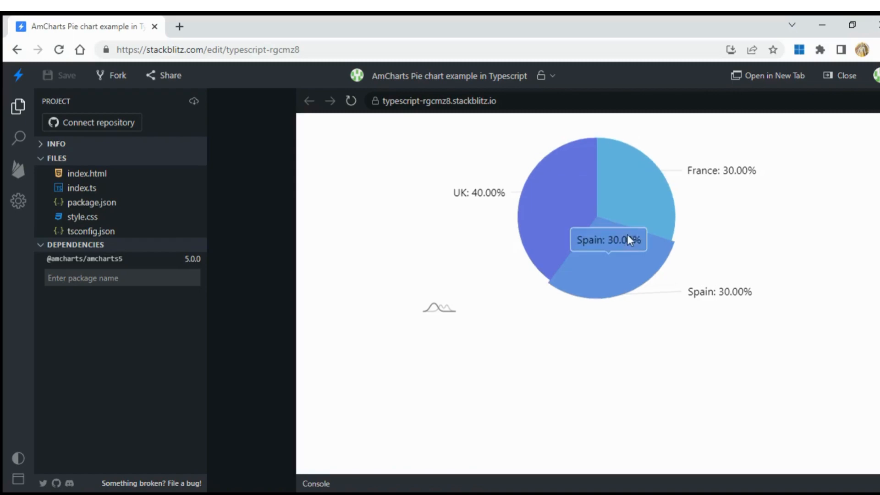
mouse_move(612, 194)
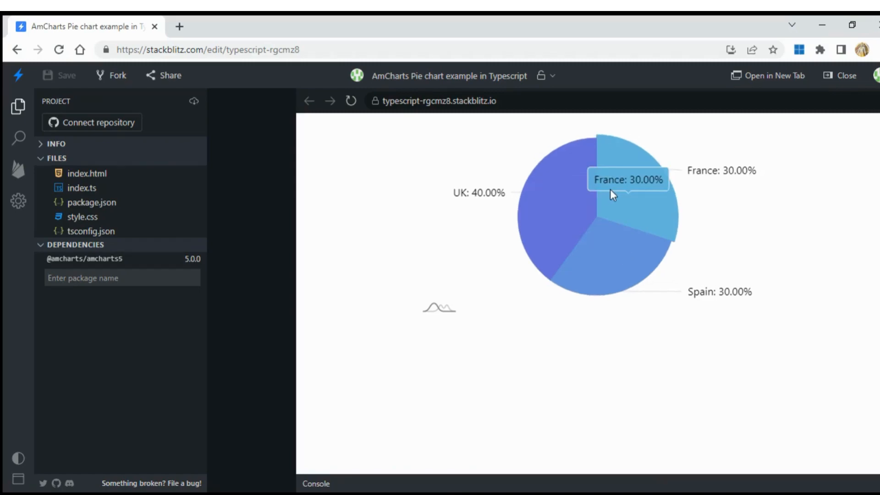
mouse_move(297, 189)
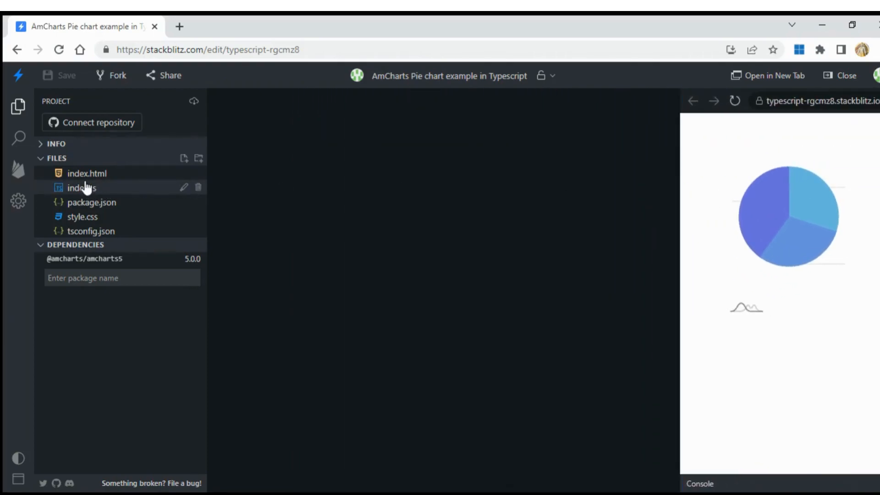
Review index.html's chartdiv container, then move on to style.css
left_click(87, 173)
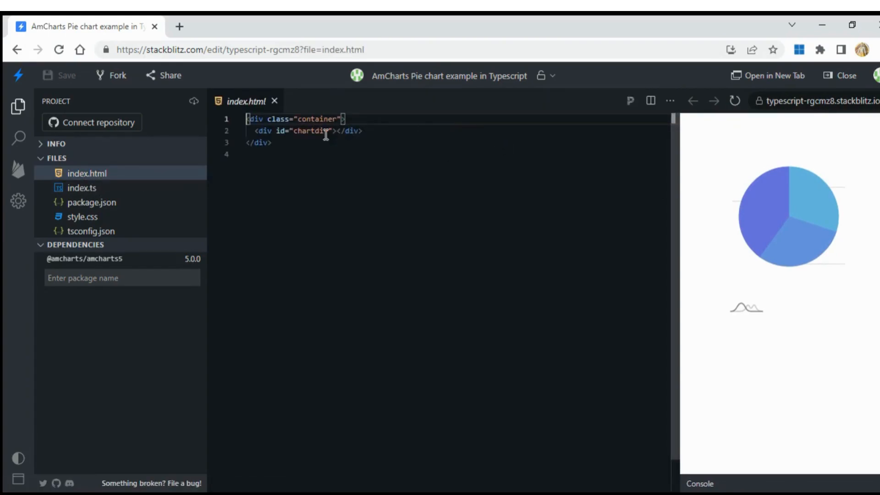
double_click(309, 131)
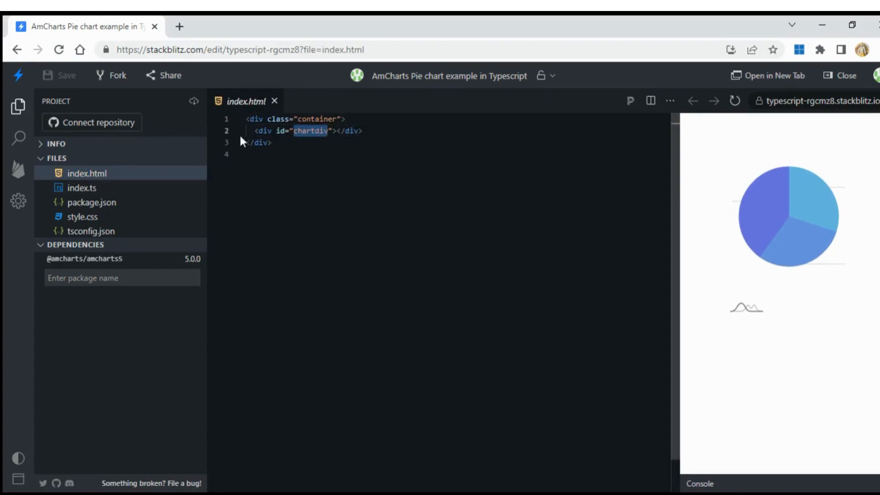
left_click(82, 216)
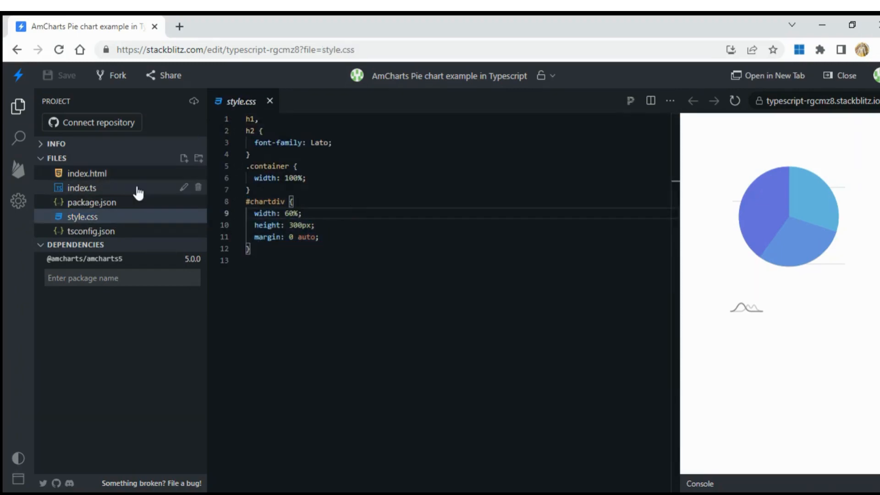
mouse_move(84, 203)
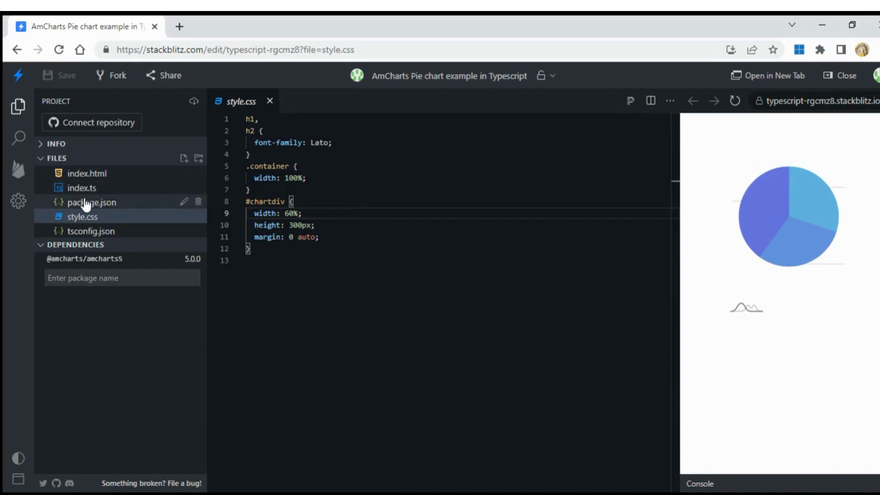
left_click(91, 201)
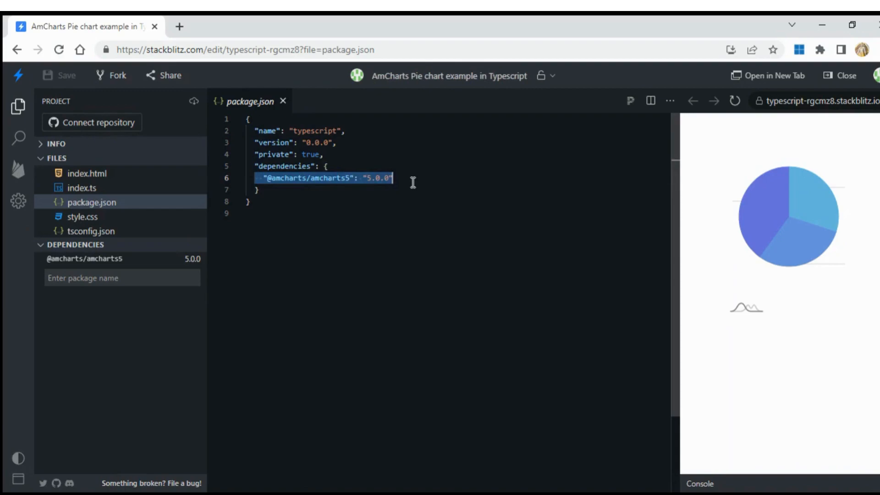
mouse_move(83, 187)
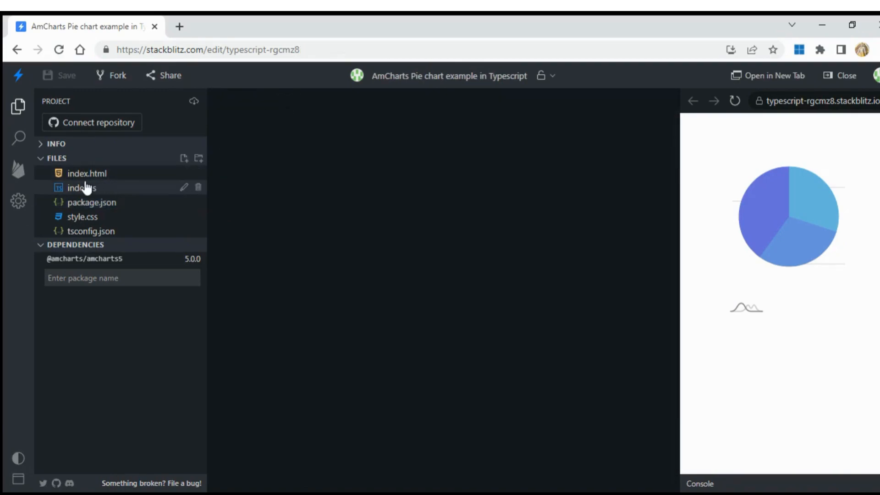
Walk through index.ts: the chart root line and the valueField setting
left_click(82, 187)
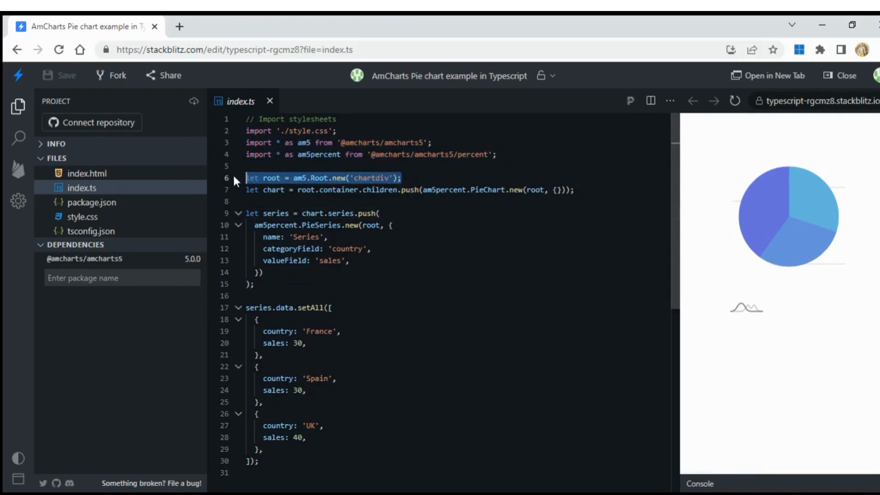
left_click(518, 189)
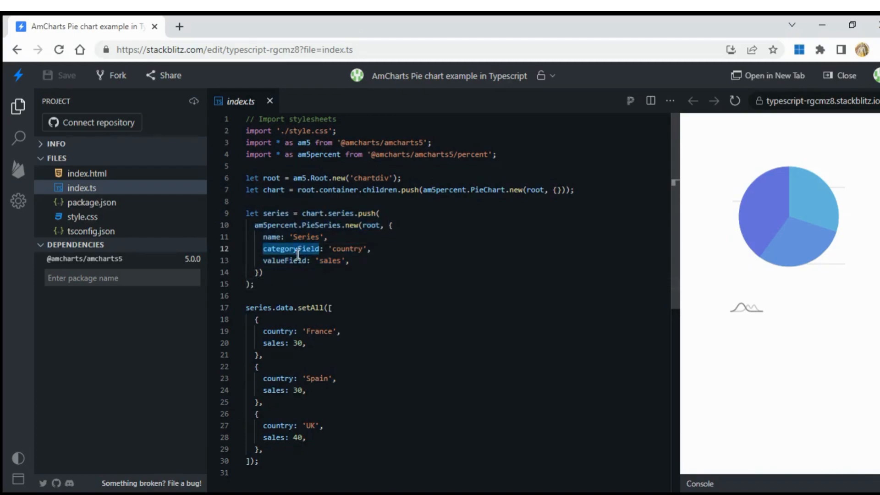
double_click(283, 260)
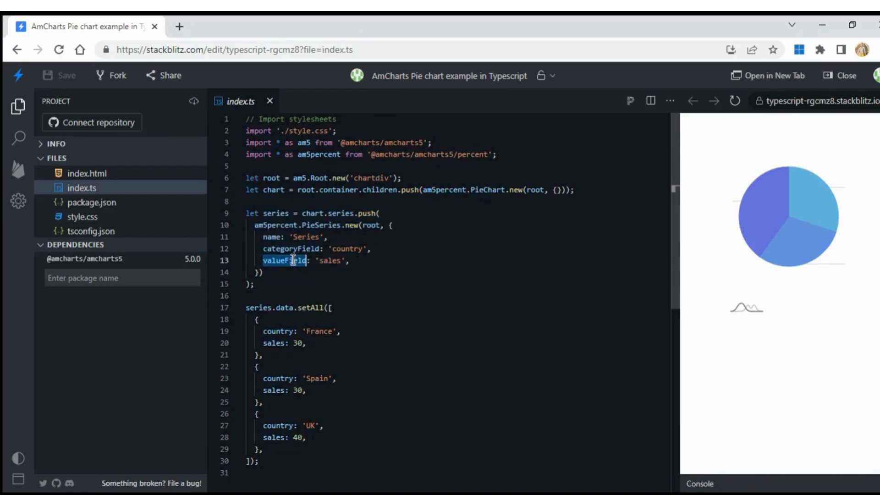
mouse_move(425, 296)
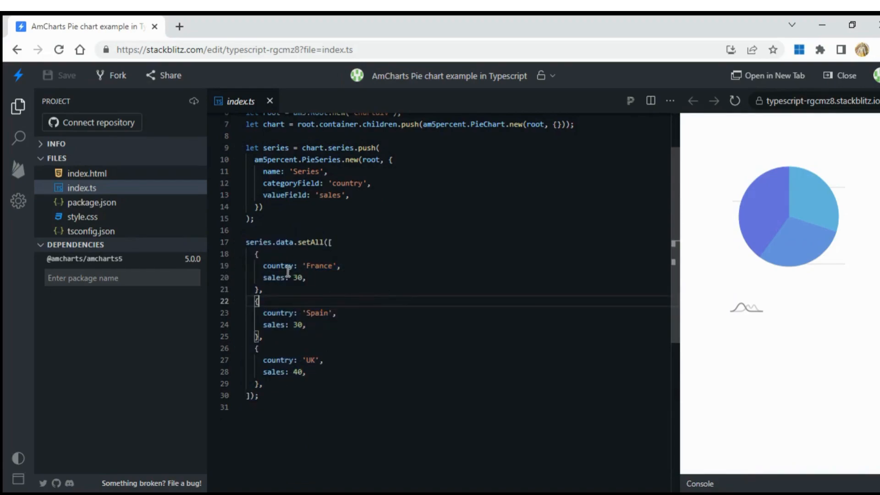
double_click(279, 312)
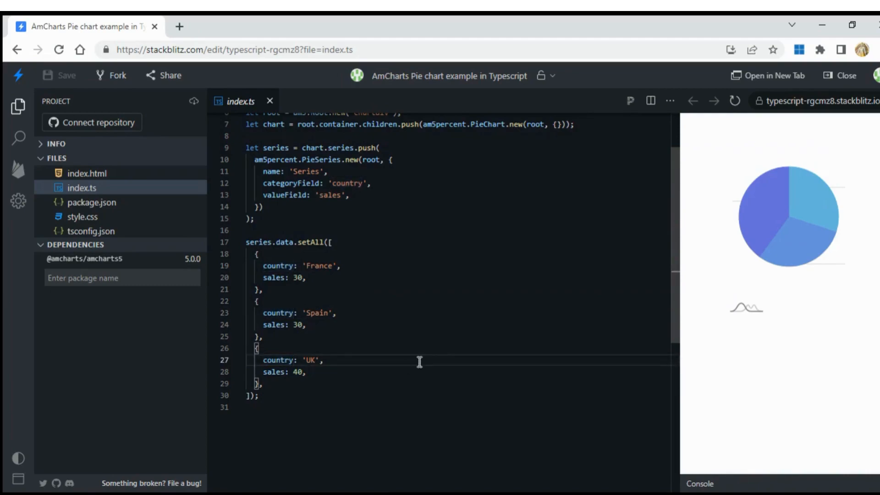
scroll("up", 3)
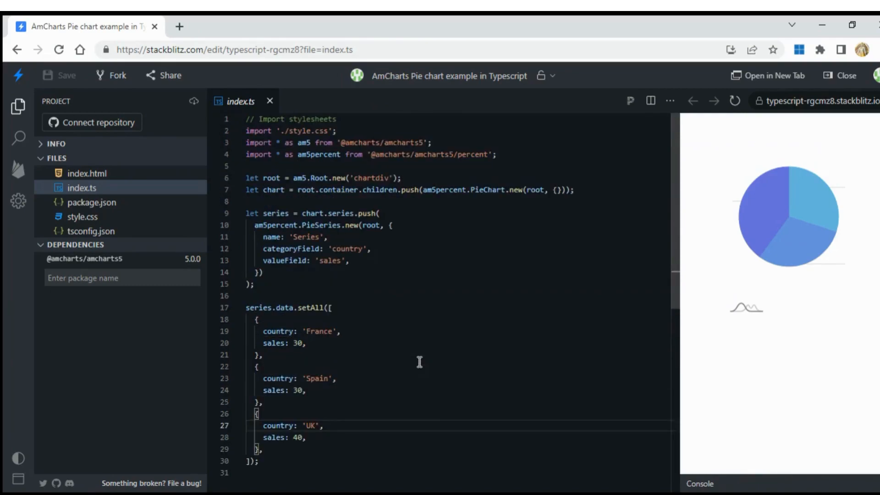
mouse_move(796, 201)
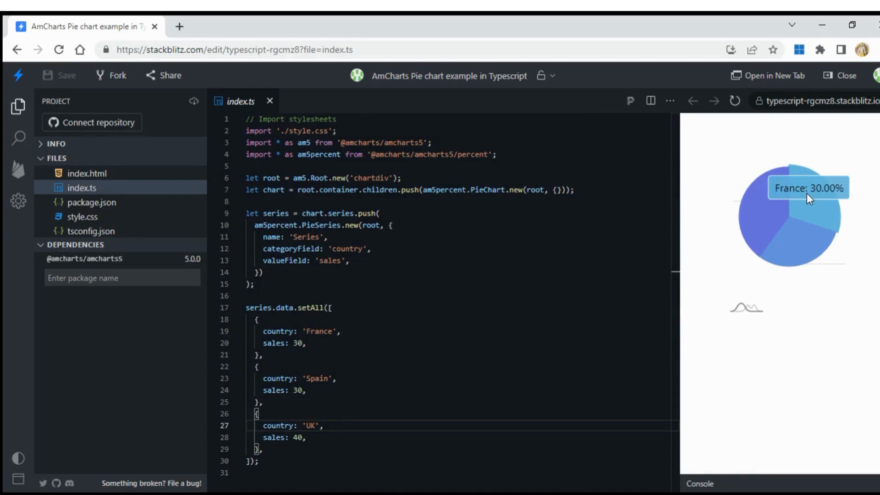
mouse_move(303, 359)
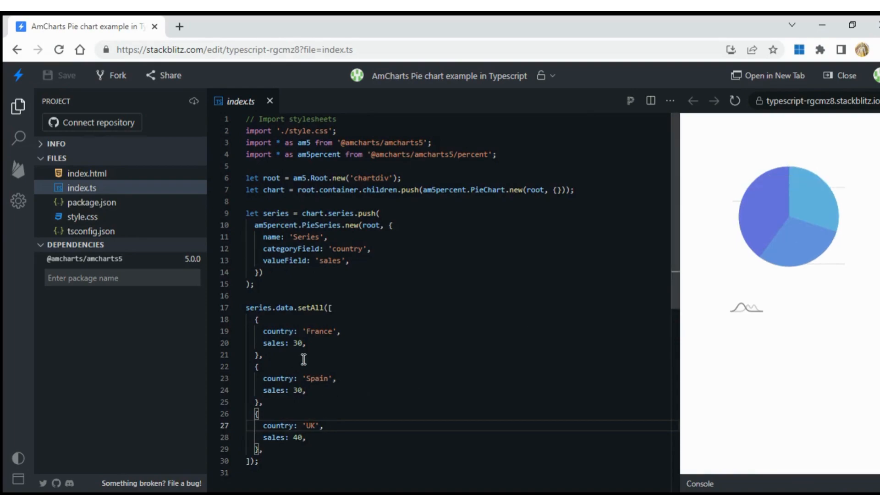
Append zeros to the sales values so France and Spain read 300 and UK 400
left_click(303, 343)
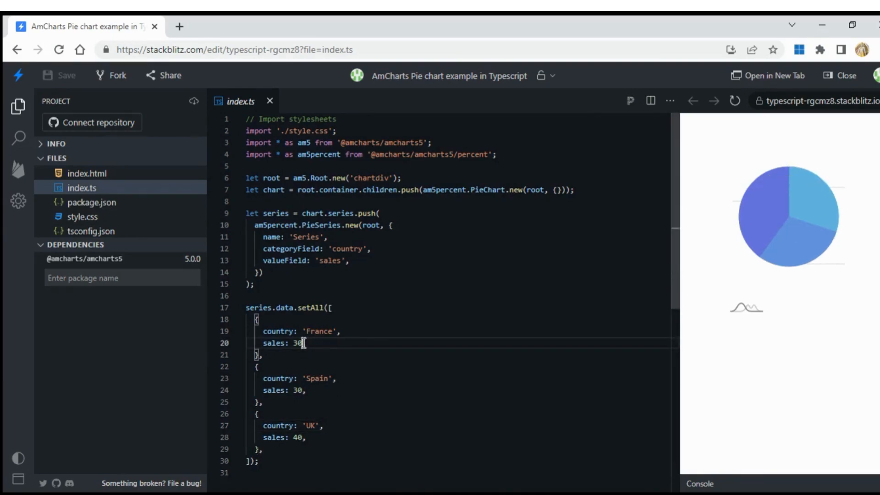
type("0")
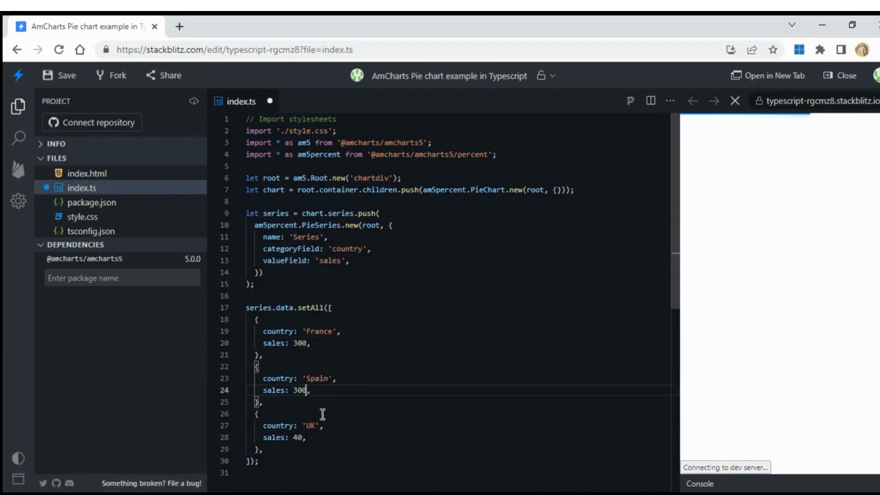
type("0")
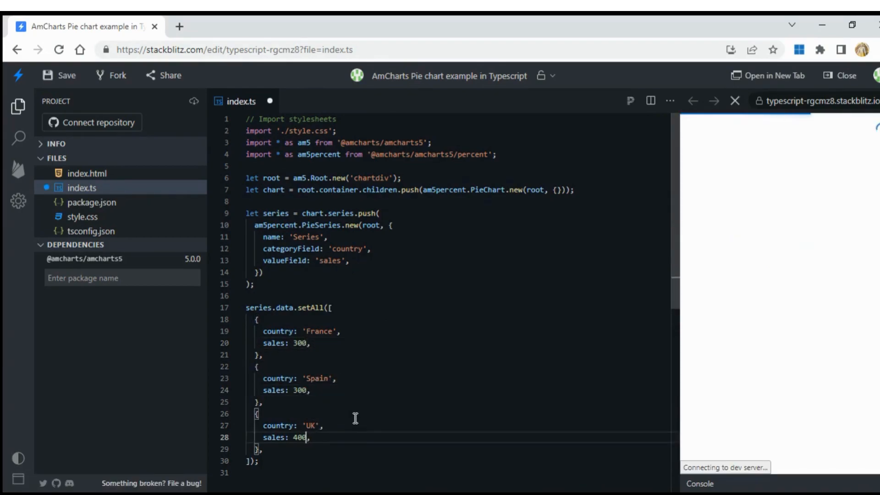
mouse_move(784, 198)
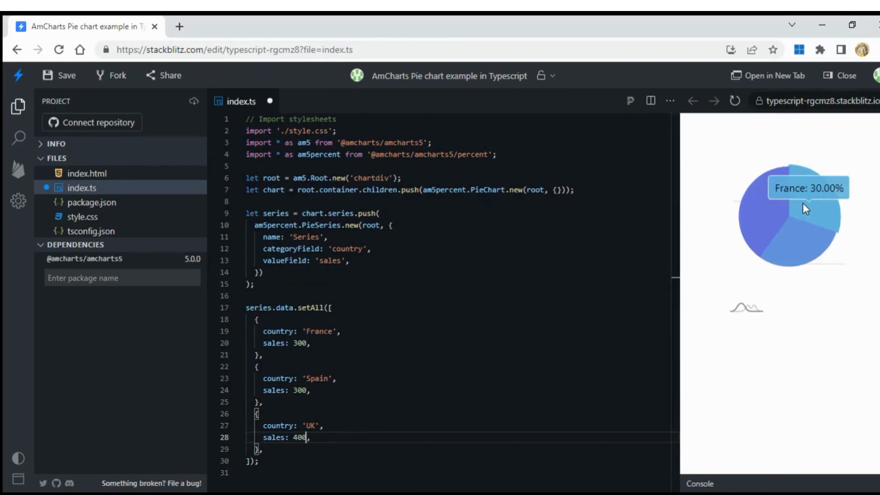
mouse_move(807, 242)
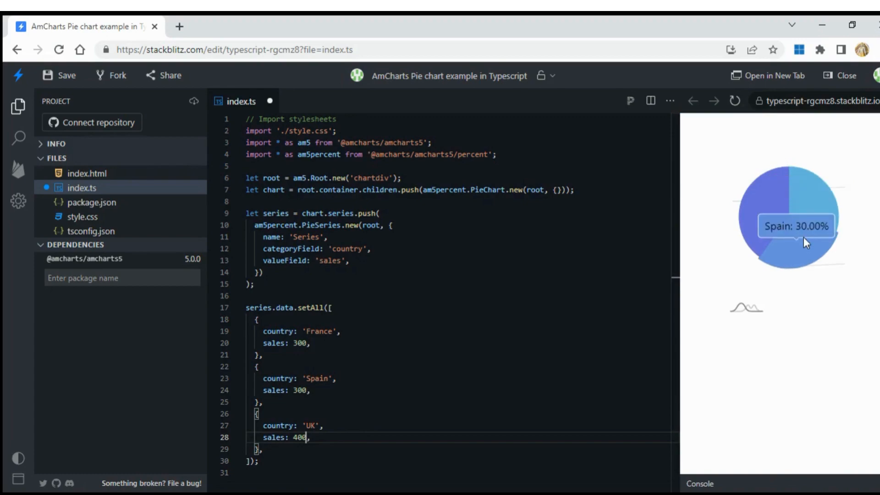
mouse_move(814, 249)
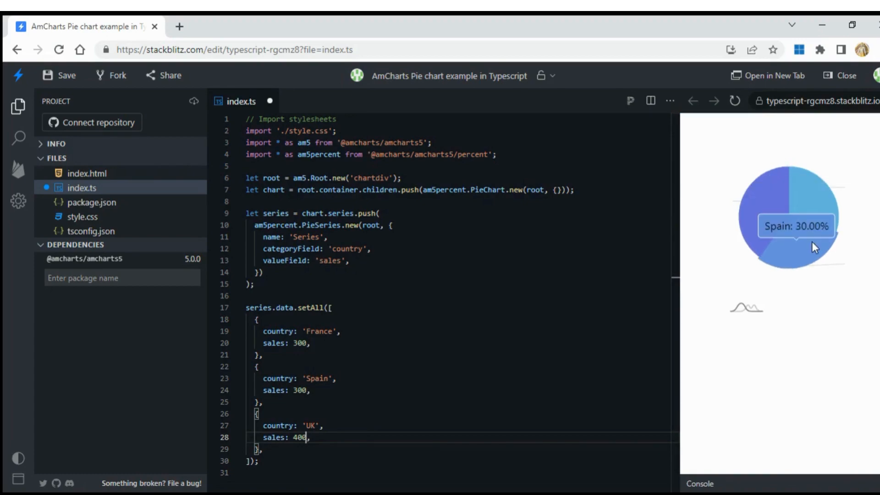